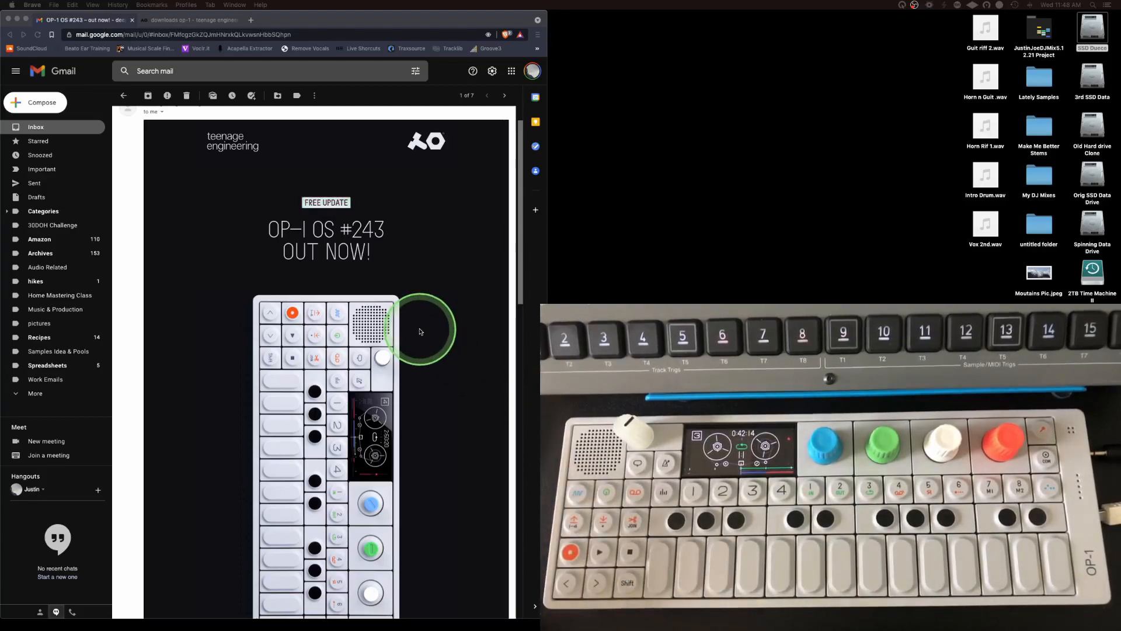
pyautogui.moveTo(463, 329)
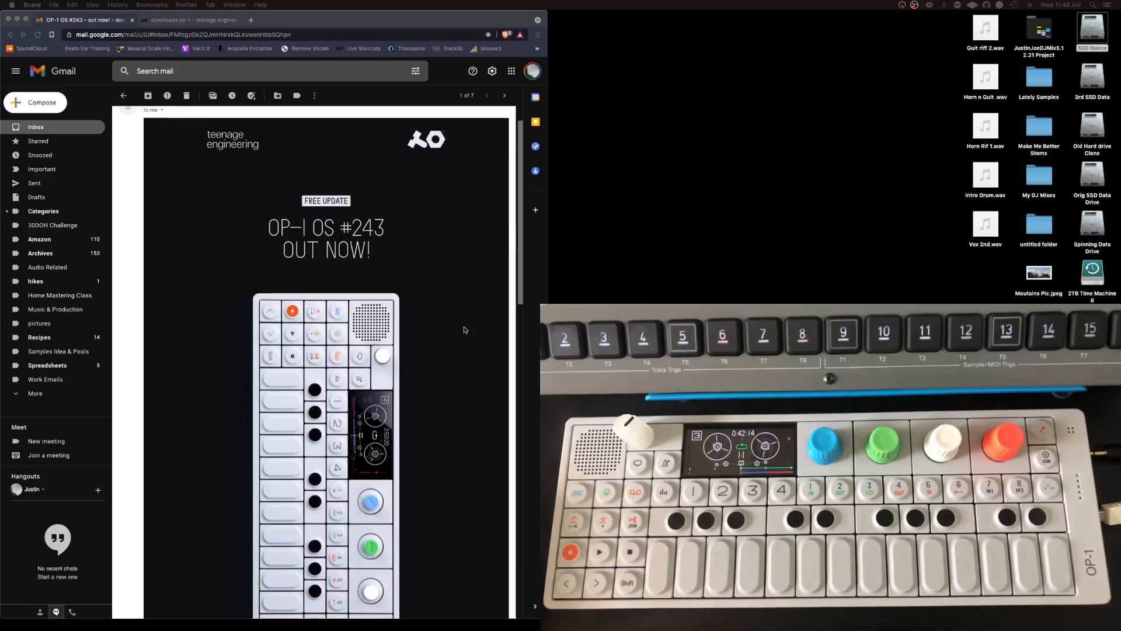
# Open the full OP-1 OS #243 update announcement from the email ('explore update')
pyautogui.scroll(-3)
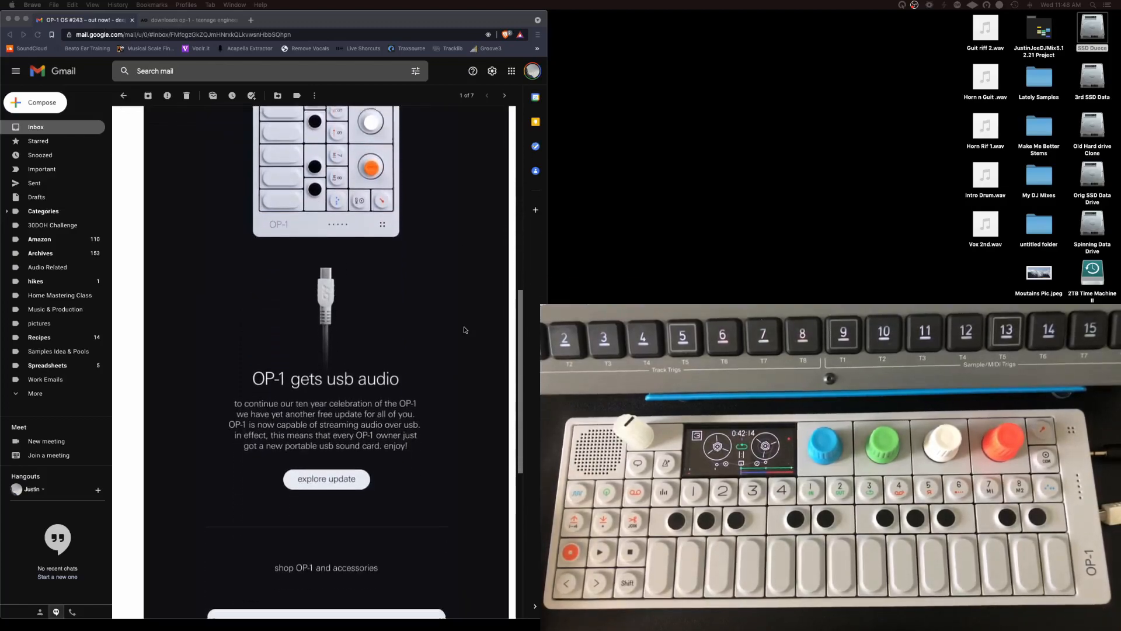
pyautogui.scroll(-3)
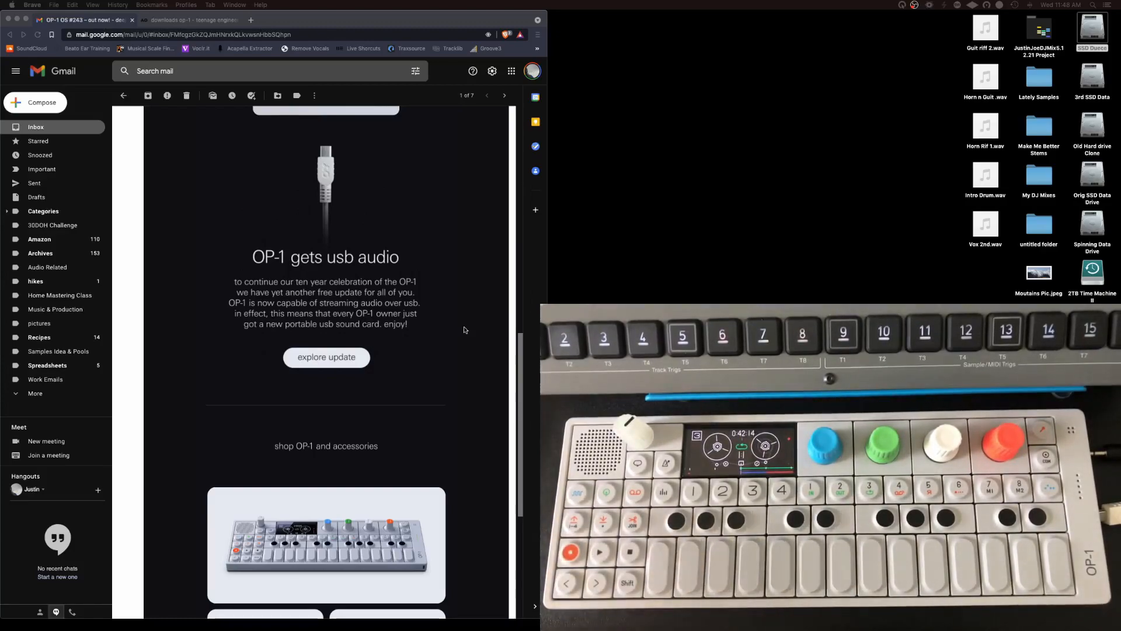
pyautogui.scroll(3)
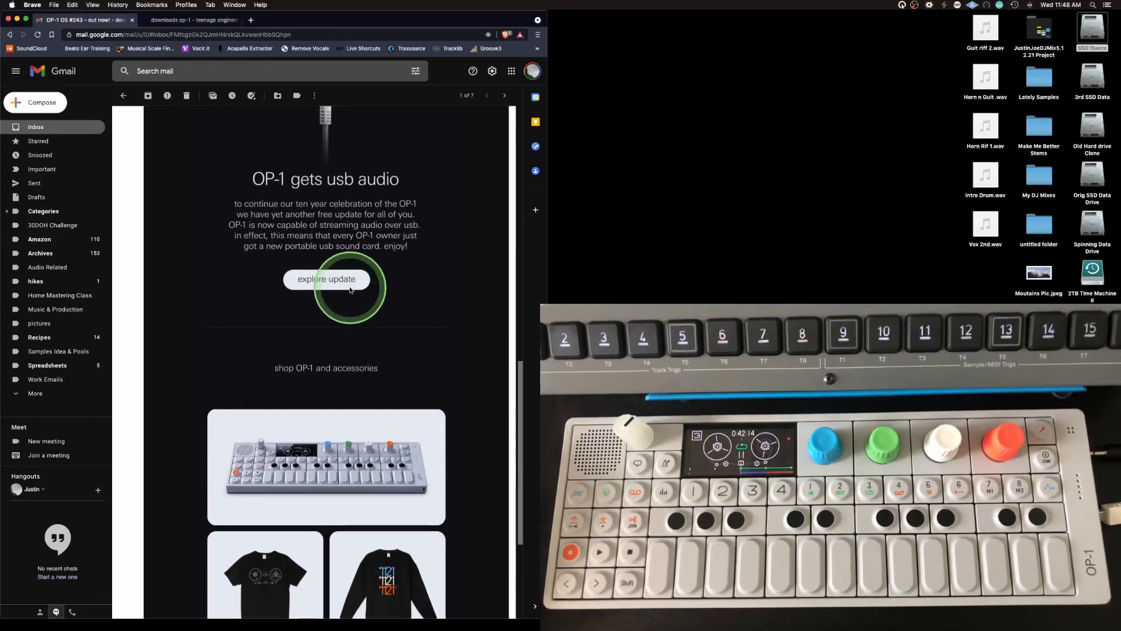
pyautogui.click(326, 280)
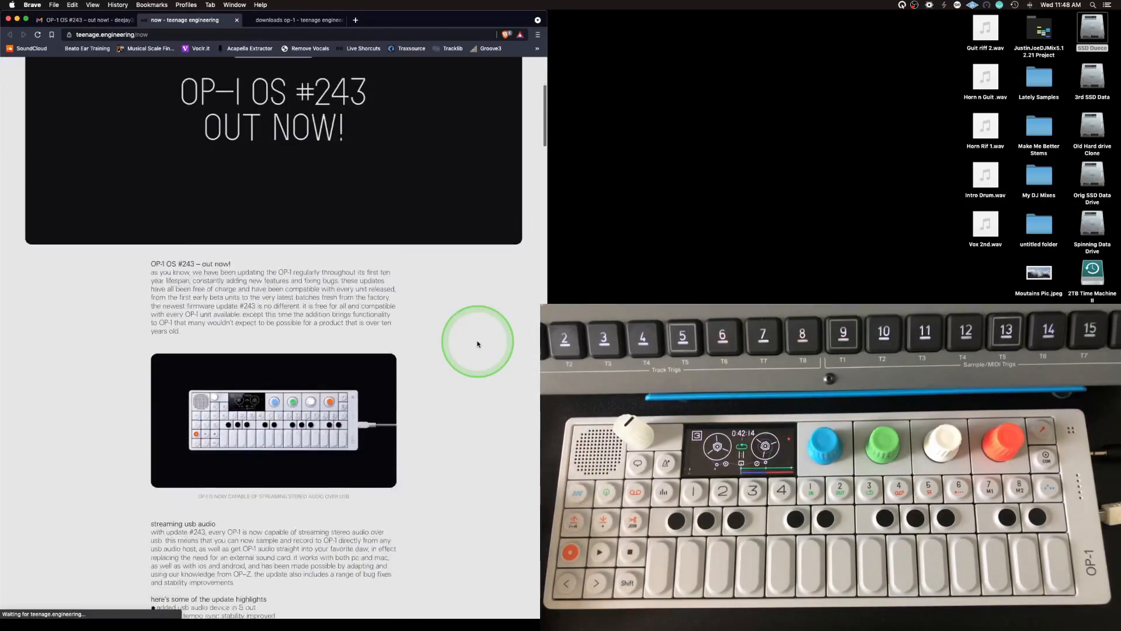
# Follow the announcement's 'downloads page' link to the OP-1 OS updates downloads page
pyautogui.scroll(-3)
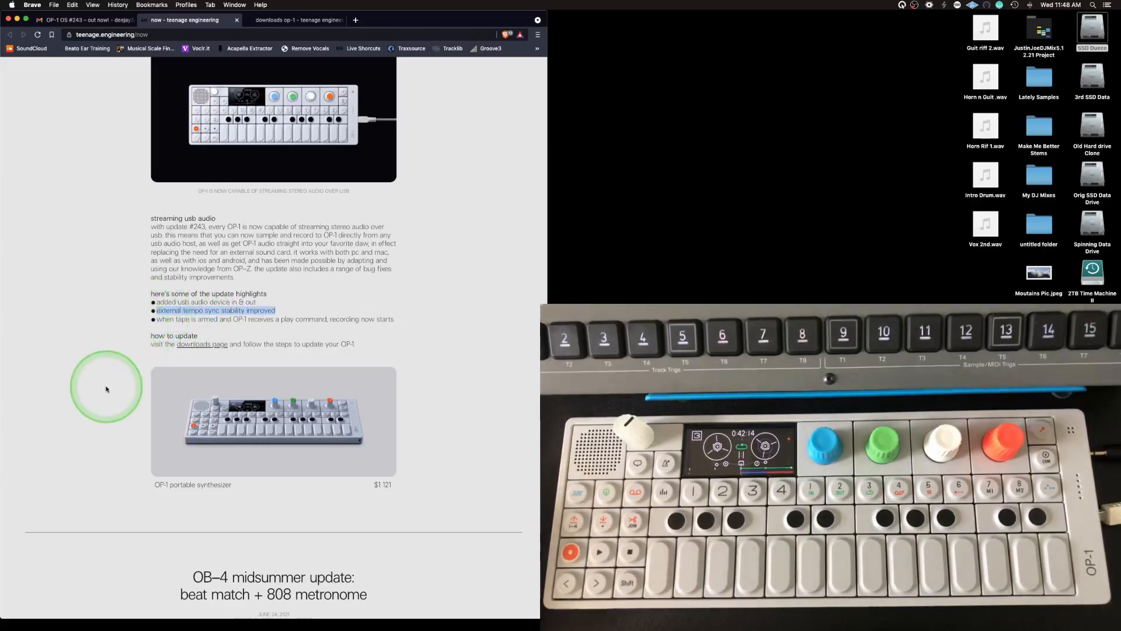
pyautogui.moveTo(381, 331)
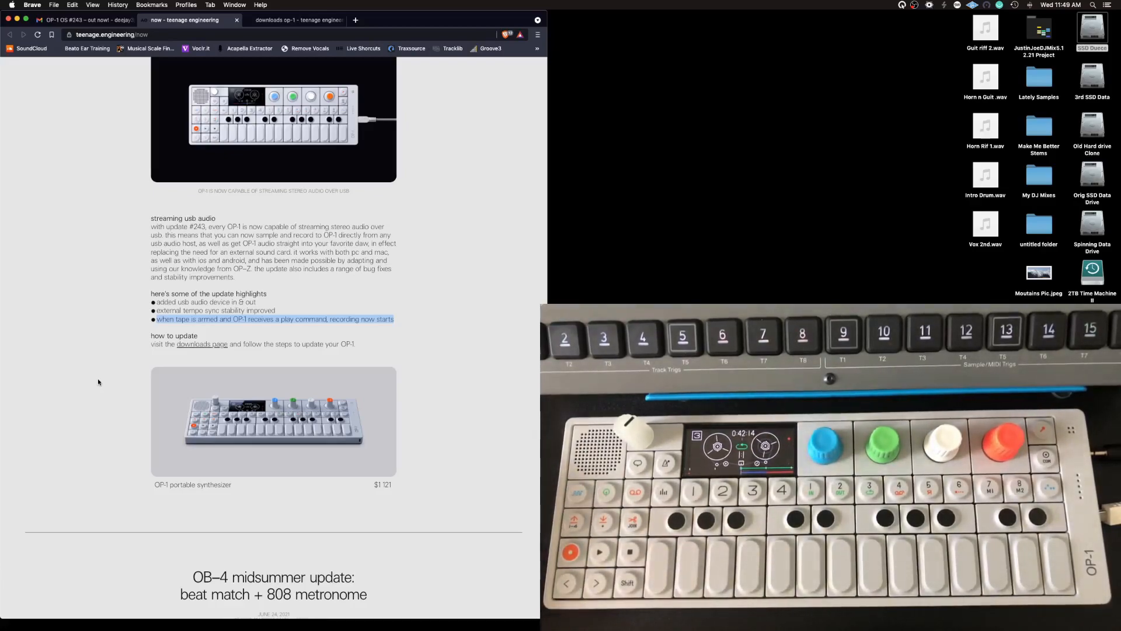
pyautogui.click(111, 418)
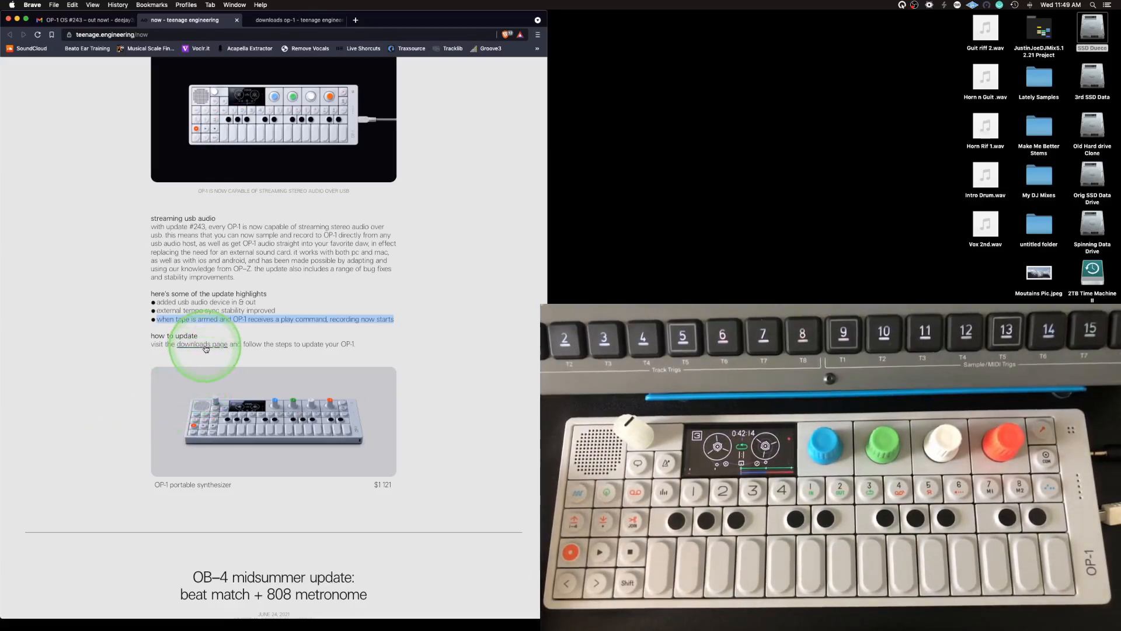
pyautogui.click(197, 344)
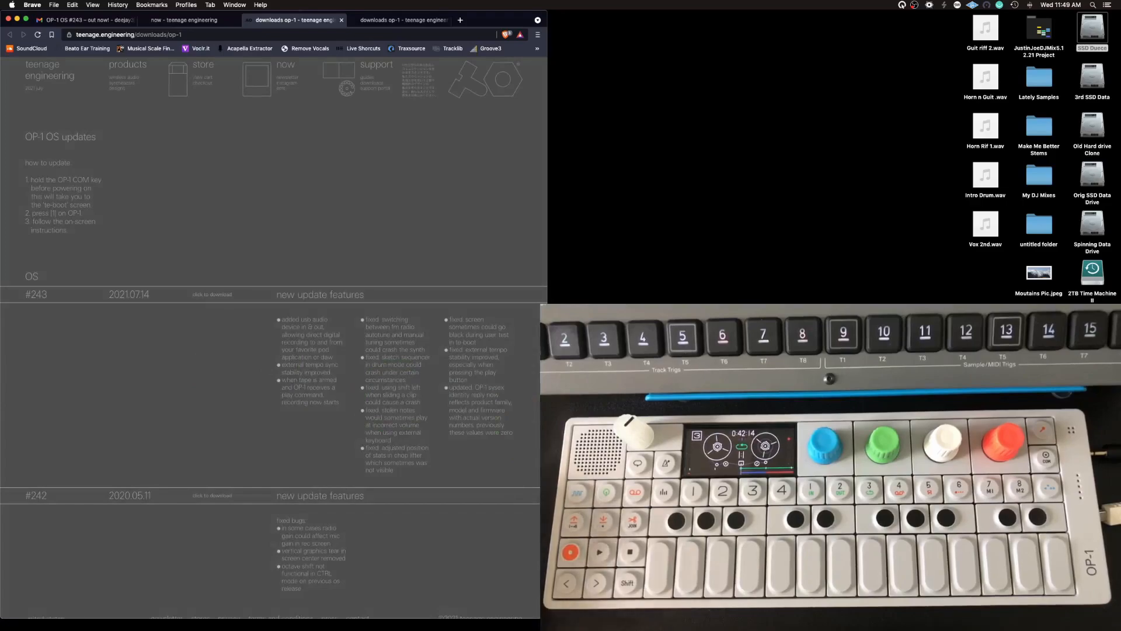
pyautogui.click(308, 421)
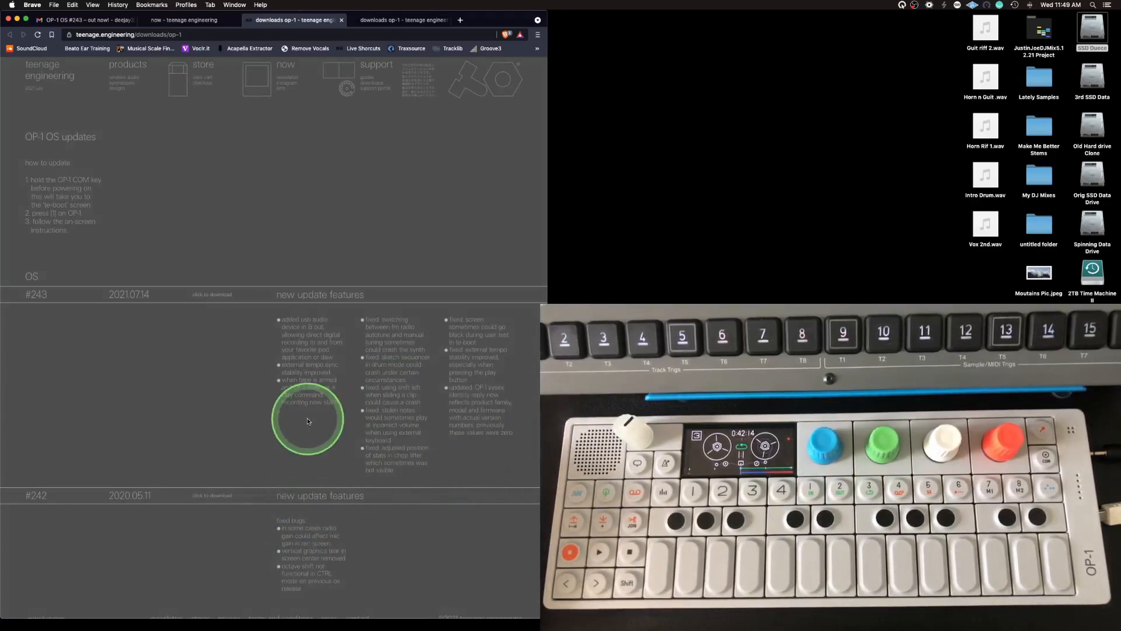
pyautogui.moveTo(213, 293)
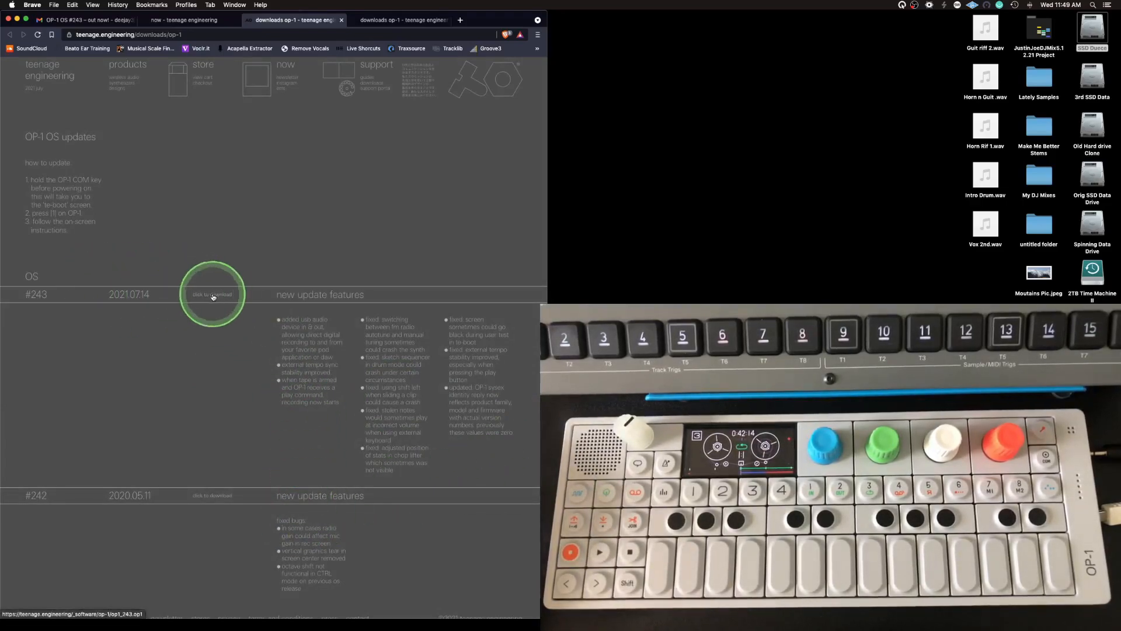
# Download the #243 firmware file op1_243.op1 and save it to the Desktop
pyautogui.click(212, 294)
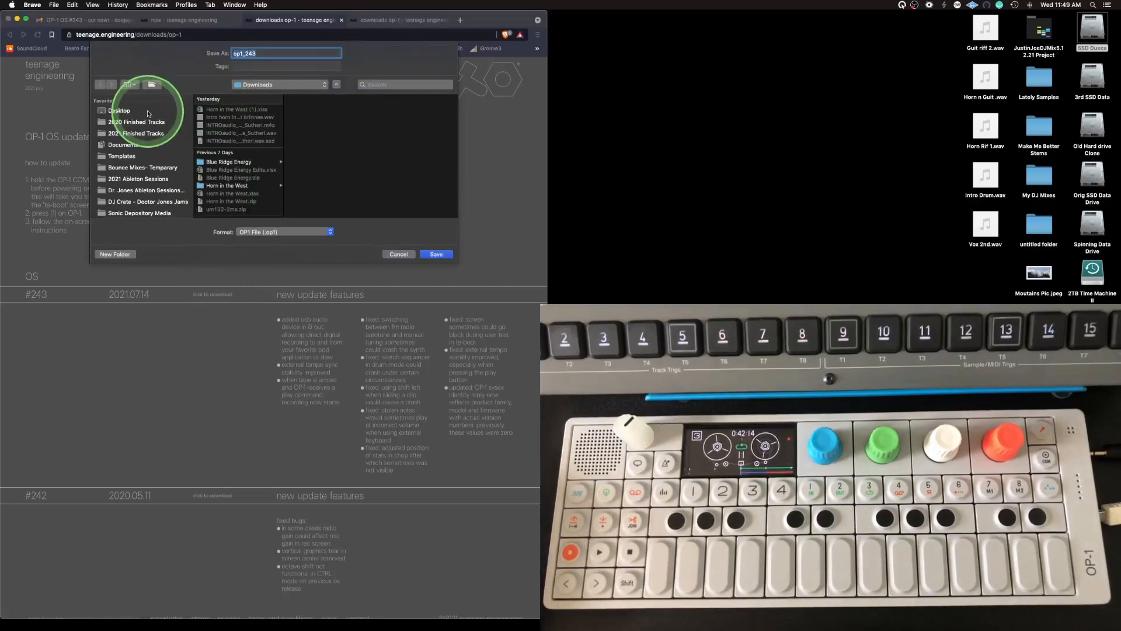
pyautogui.click(435, 254)
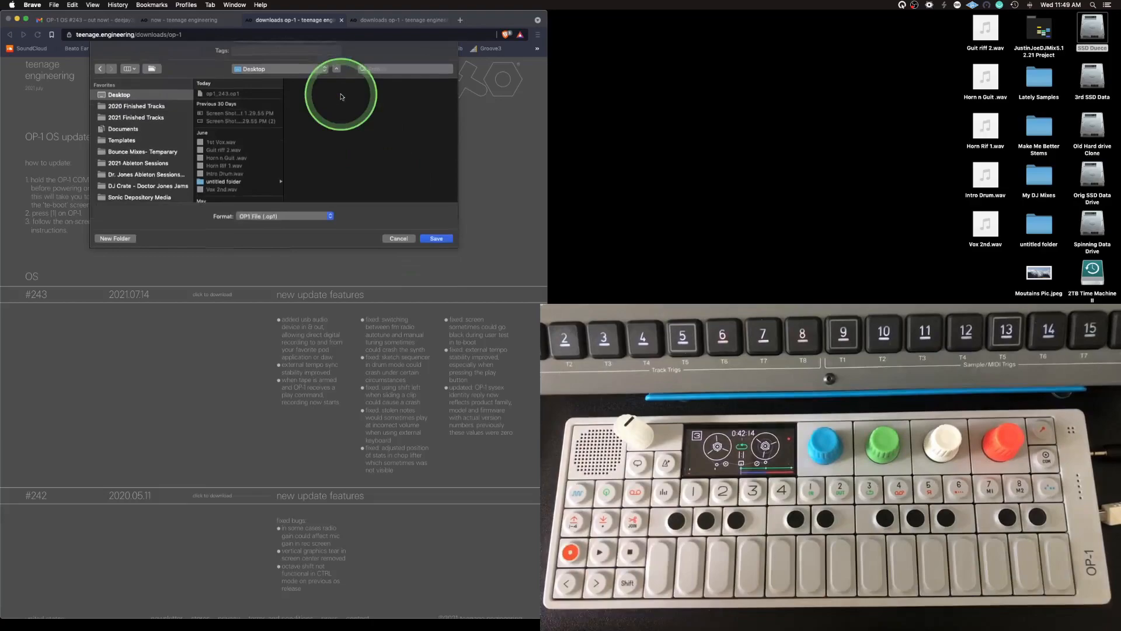
pyautogui.click(435, 239)
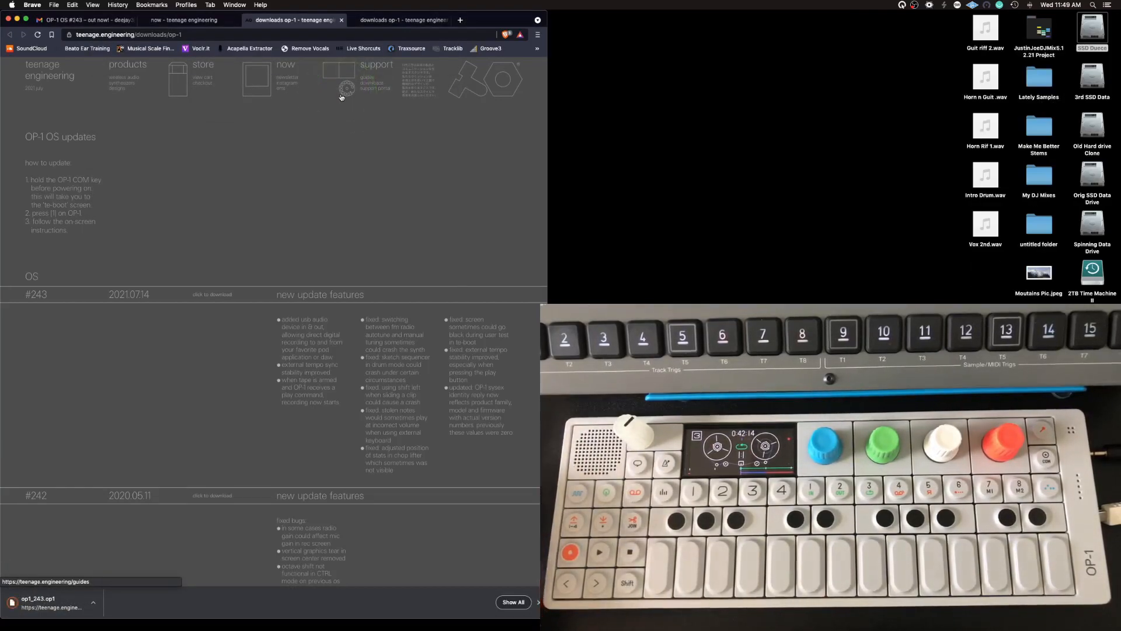